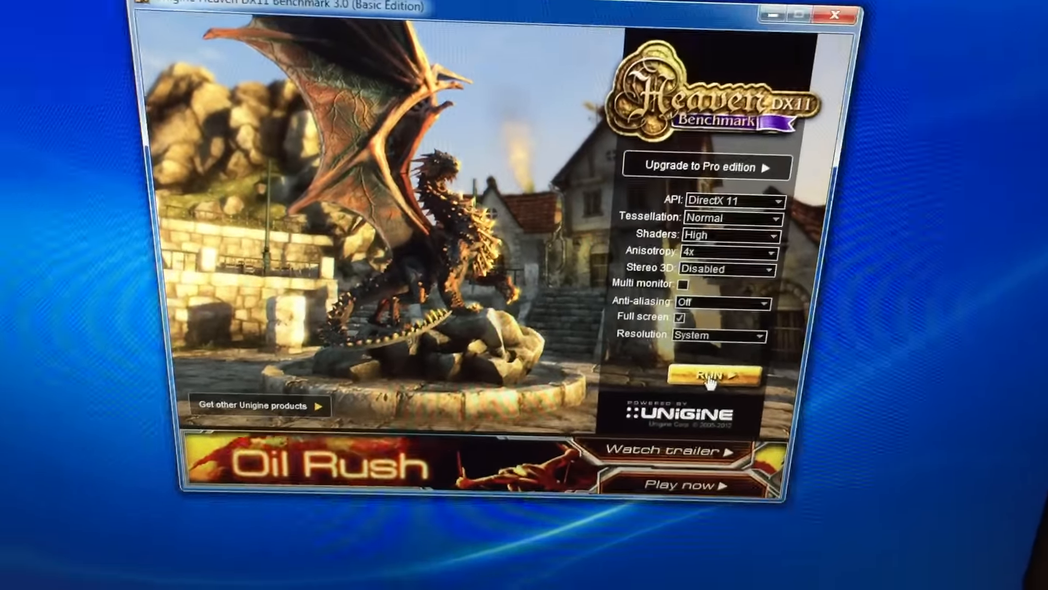
Run the Heaven benchmark full screen with DirectX 11 and normal tessellation, loading the dragon scene
{"action": "left_click", "coordinate": [715, 375]}
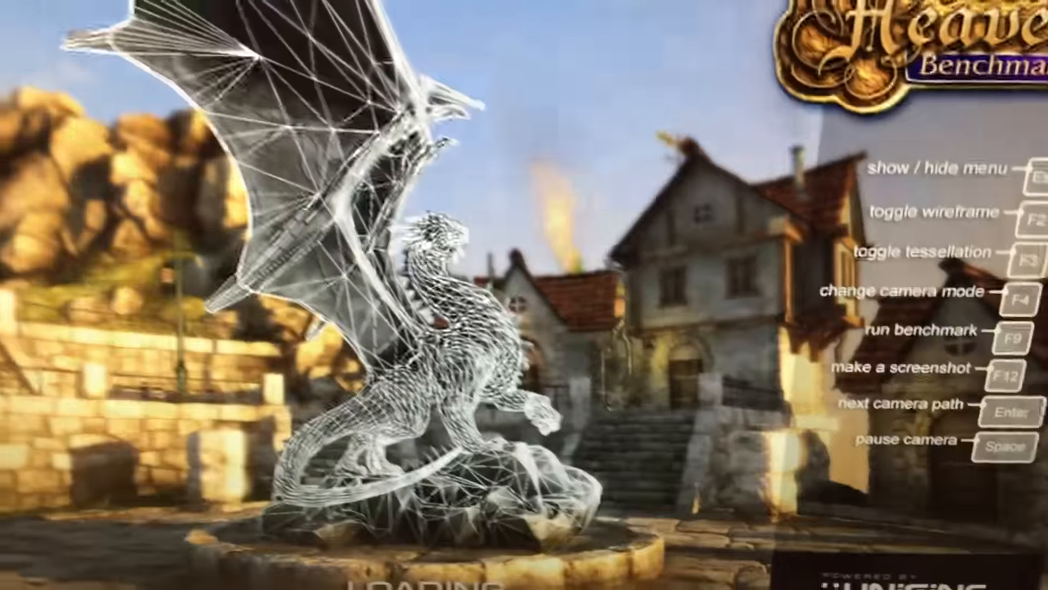